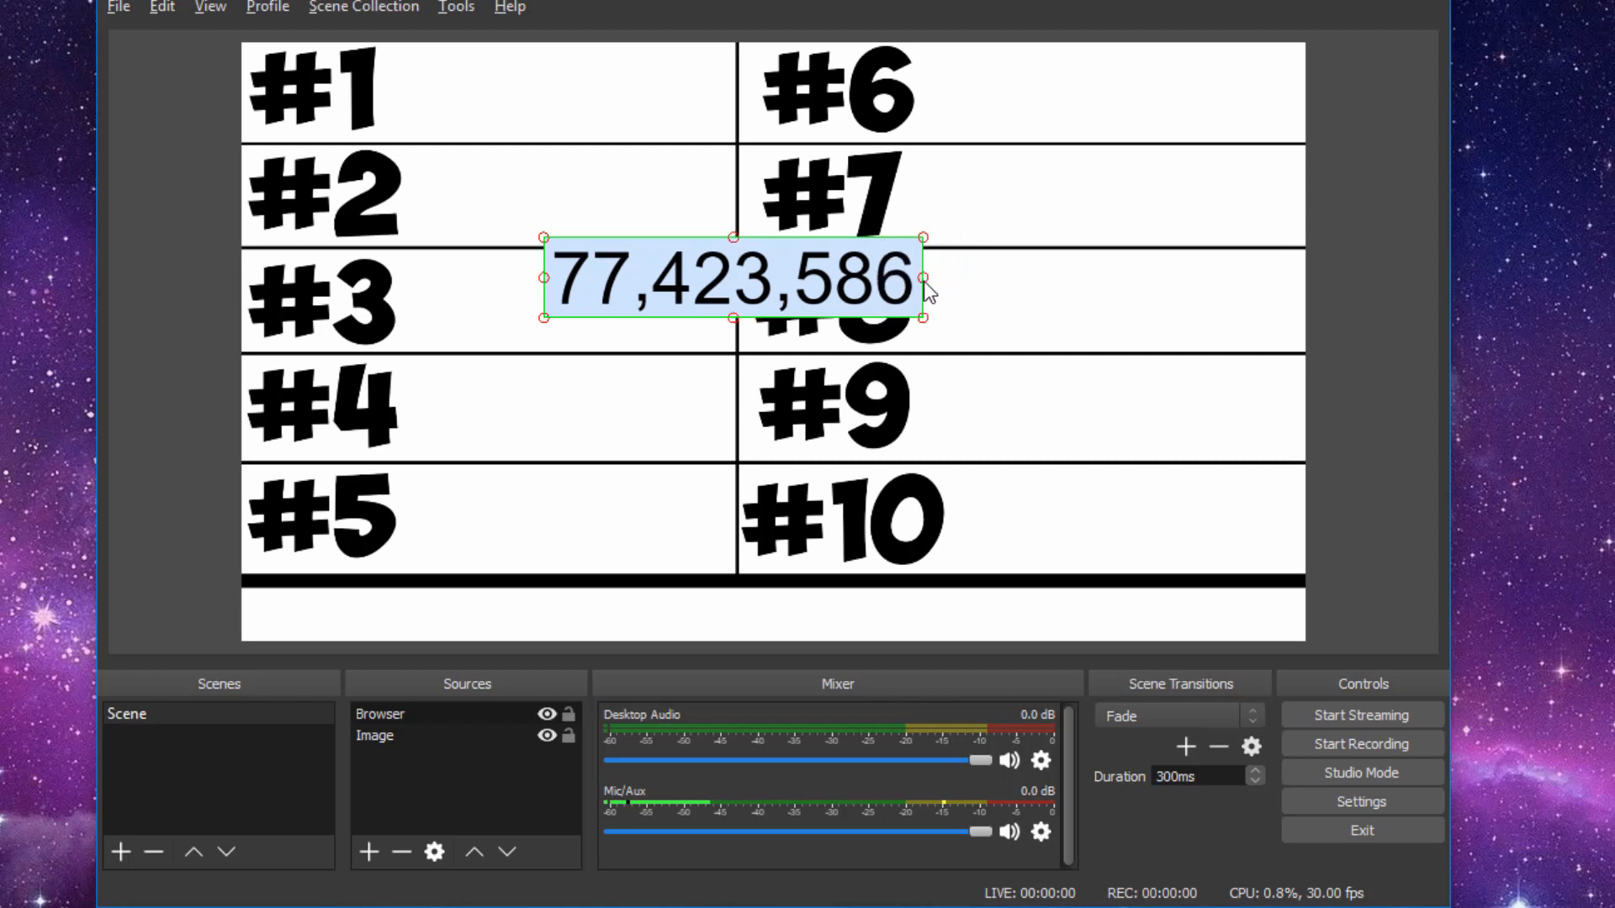
Drag the Browser subscriber-count source up onto the #1–#10 leaderboard image
drag(726, 281, 556, 87)
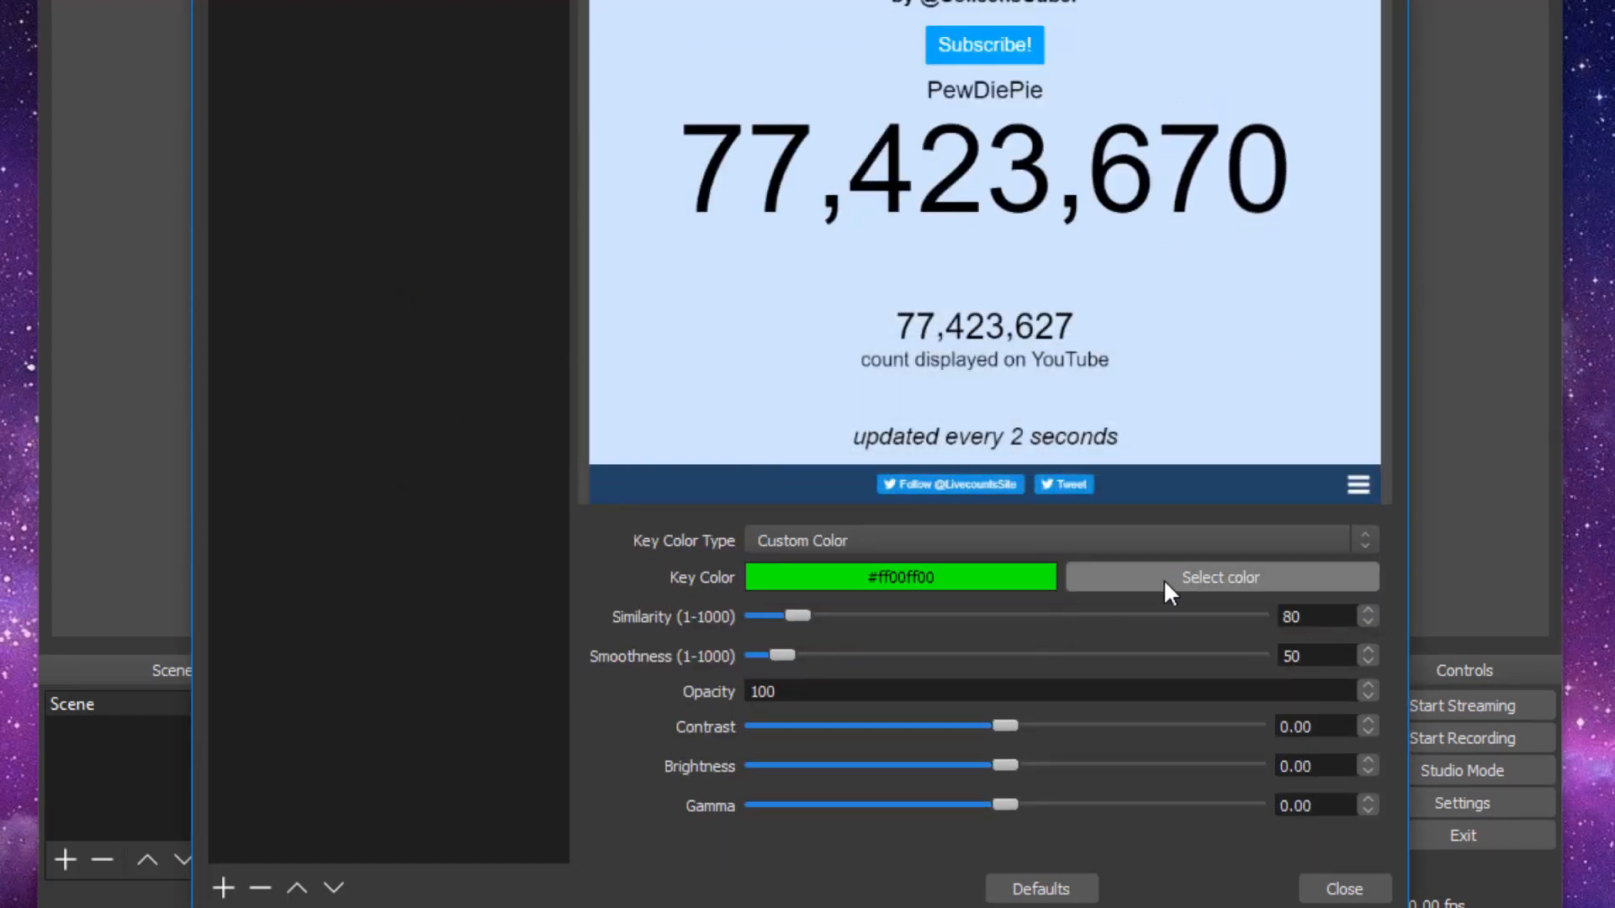
Pick the counter's light background colour in the Chroma Key filter to make it transparent
click(1345, 889)
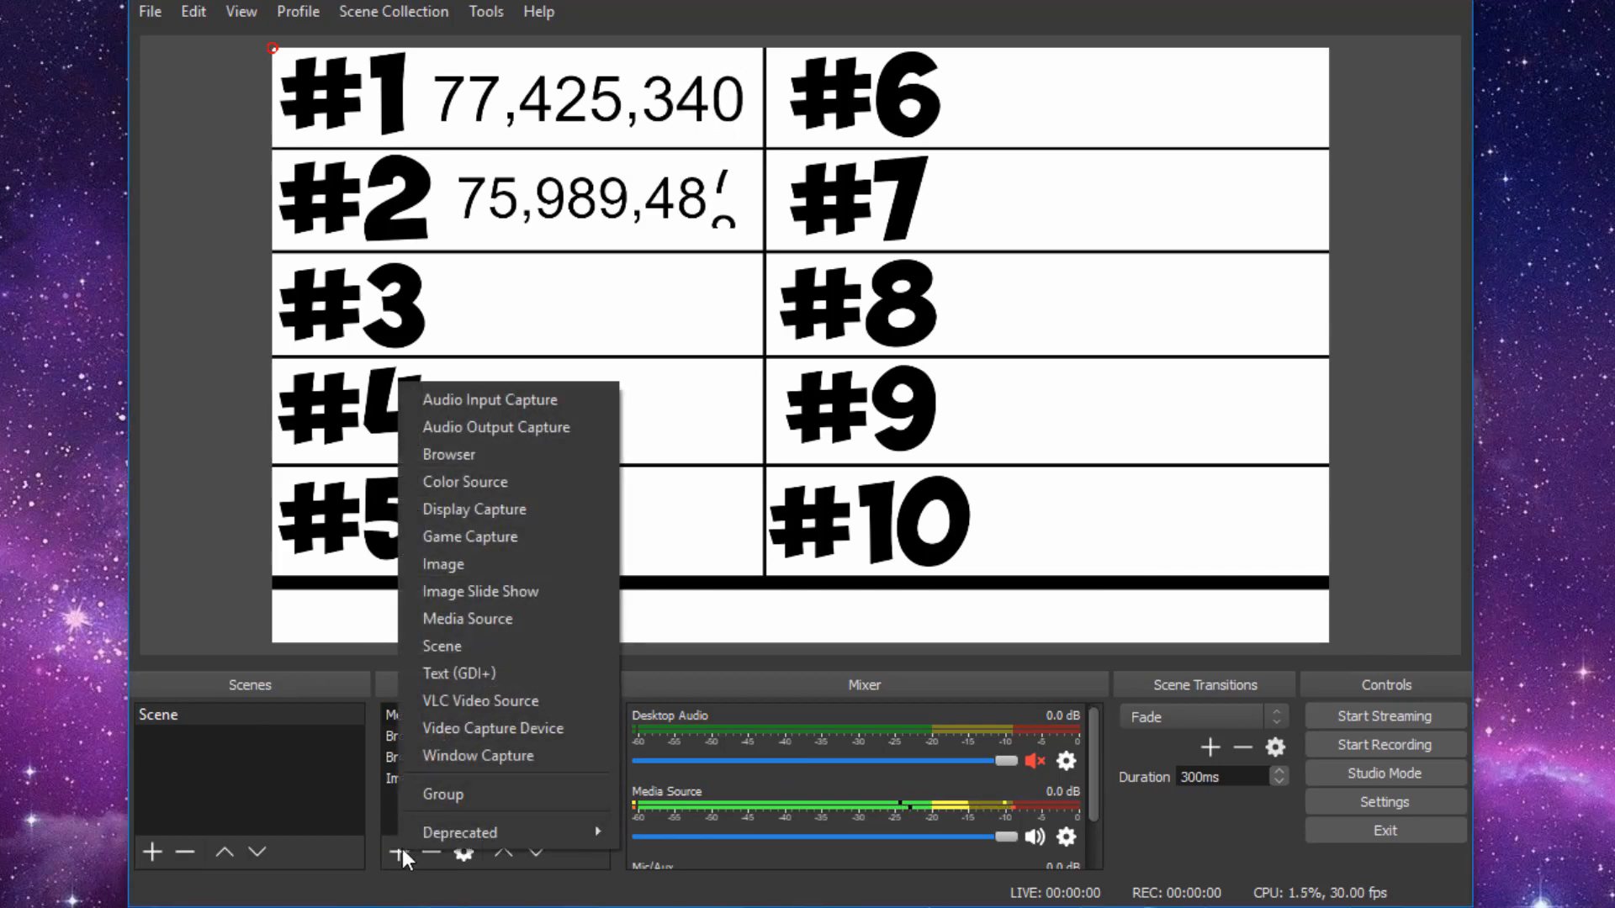
Add a Text (GDI+) source and enter 'Welcome to my livestream' as its text
click(459, 674)
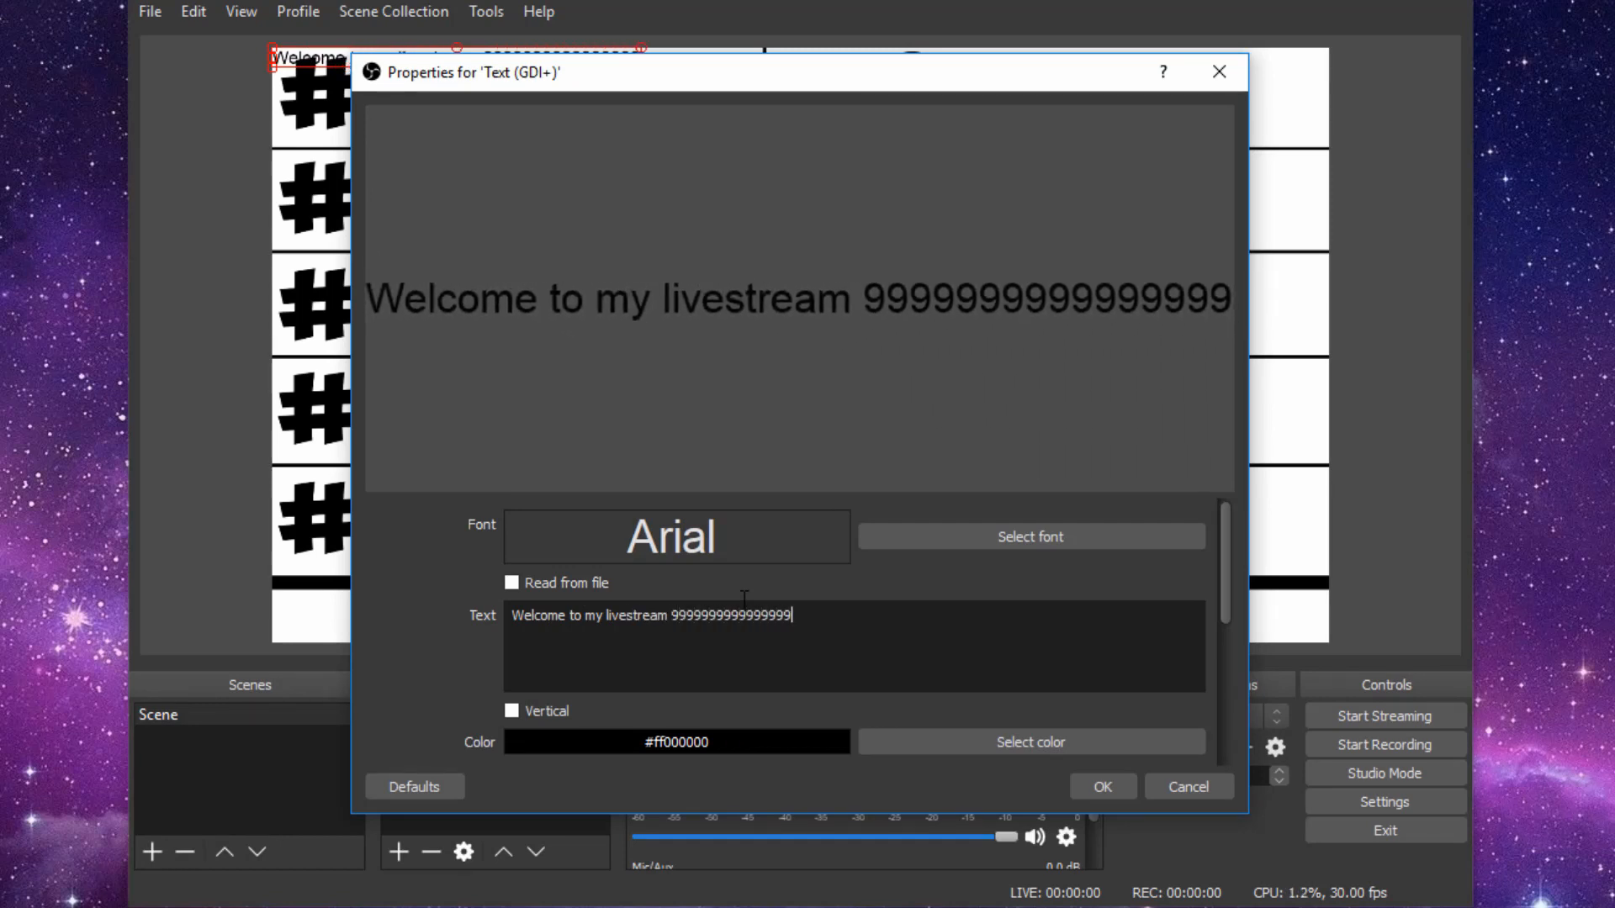
click(1102, 786)
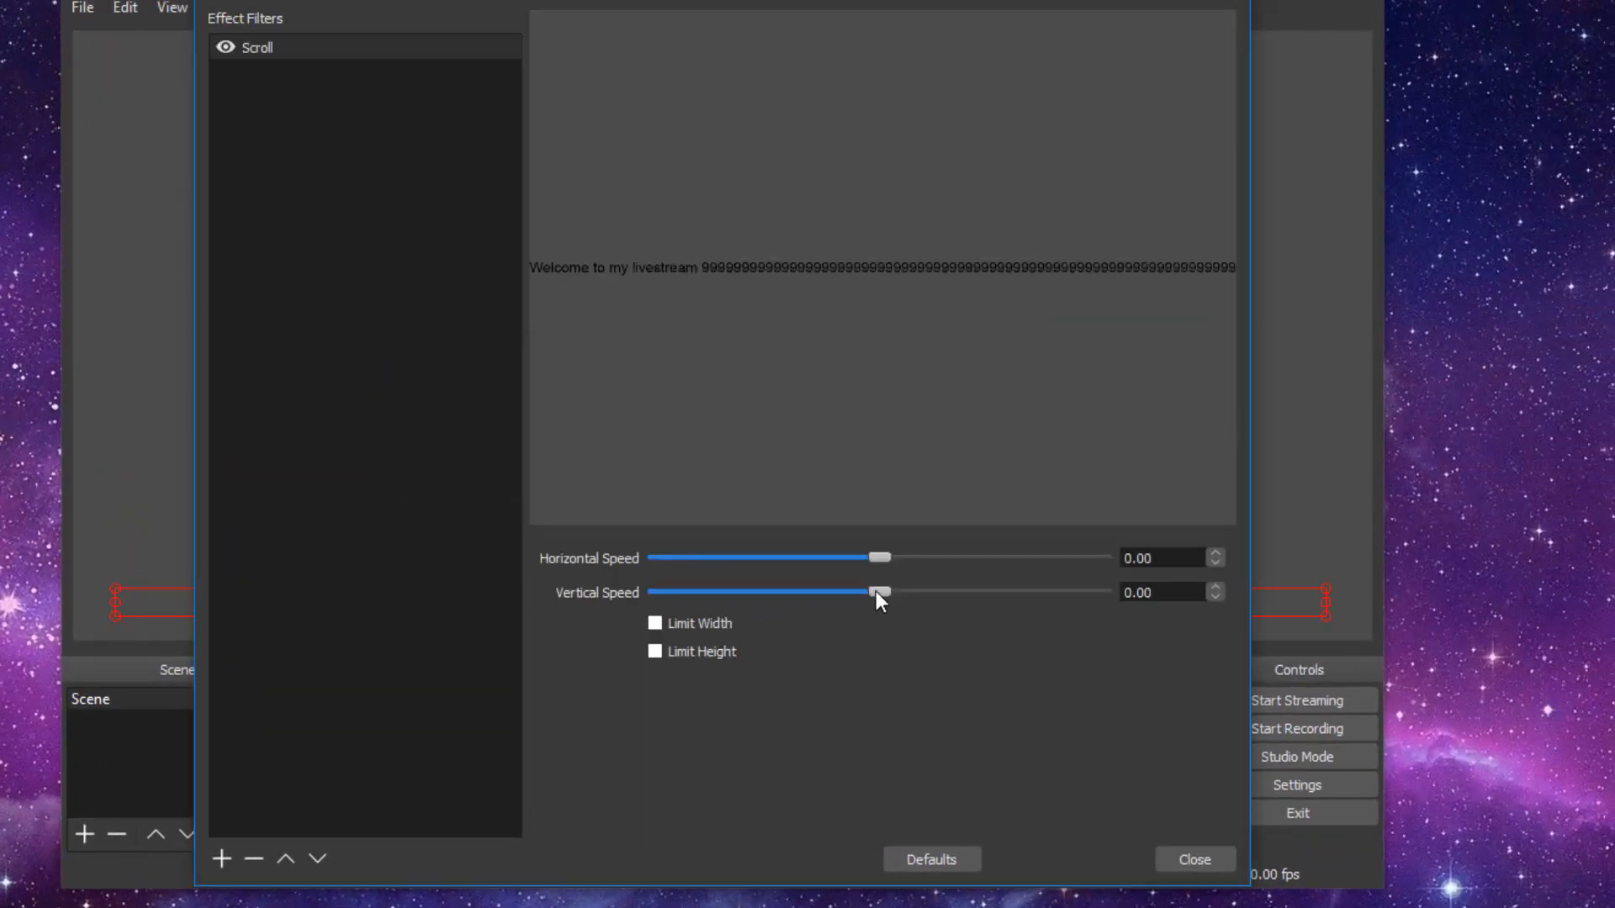
Raise the Scroll filter's Horizontal Speed so the welcome text scrolls
click(1196, 859)
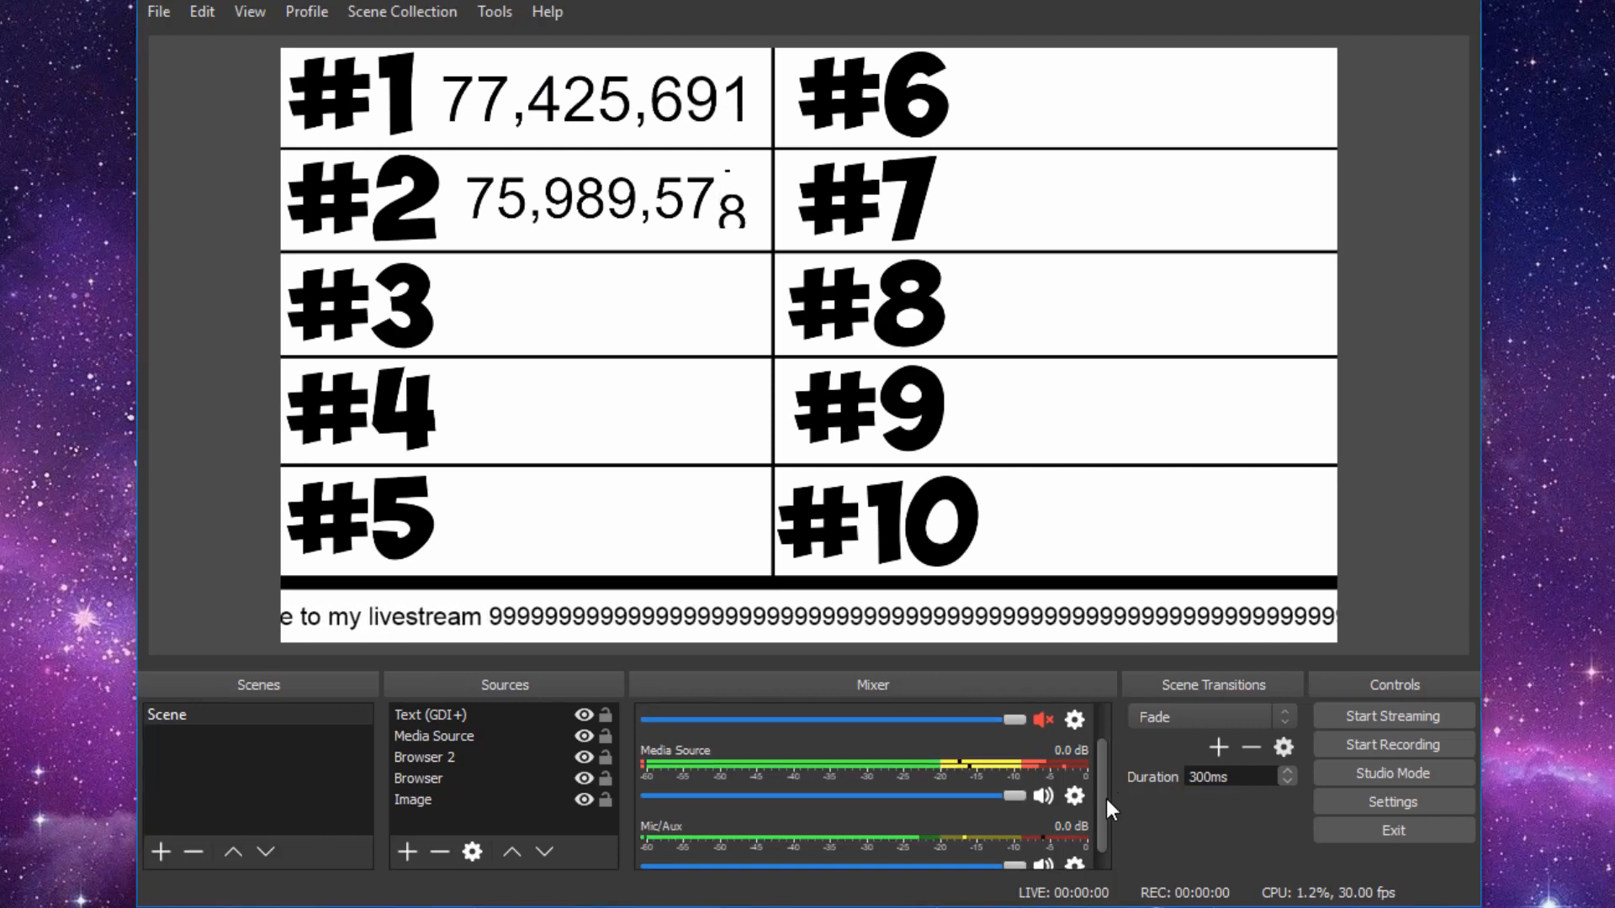